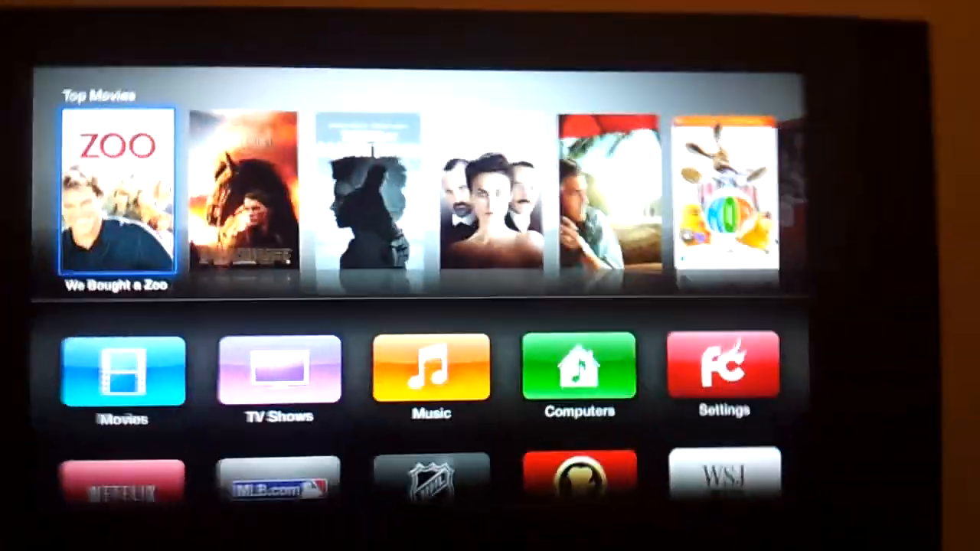
# Navigate the Apple TV home screen to Settings and open the General page.
pyautogui.hscroll(3)
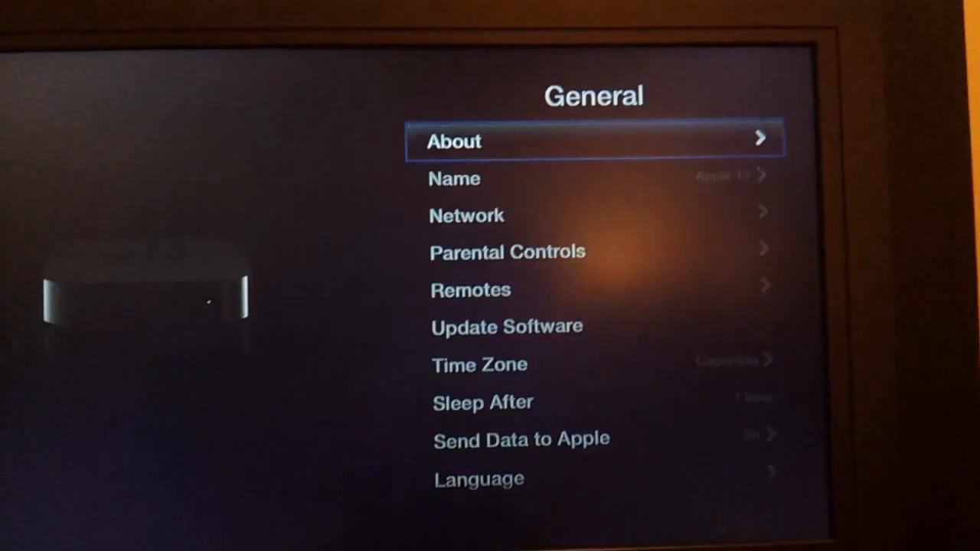
pyautogui.click(594, 141)
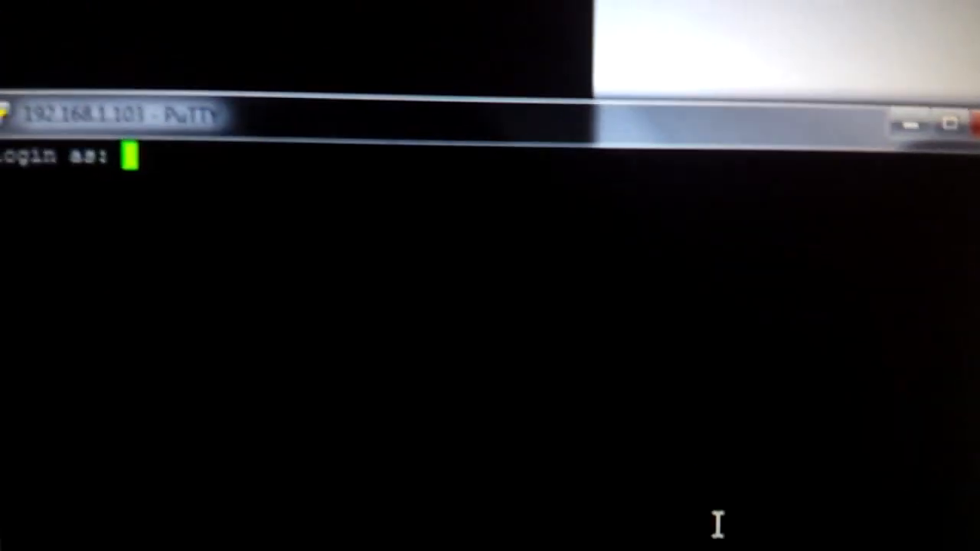
# Enter root as the login name at the PuTTY login prompt.
pyautogui.write('root')
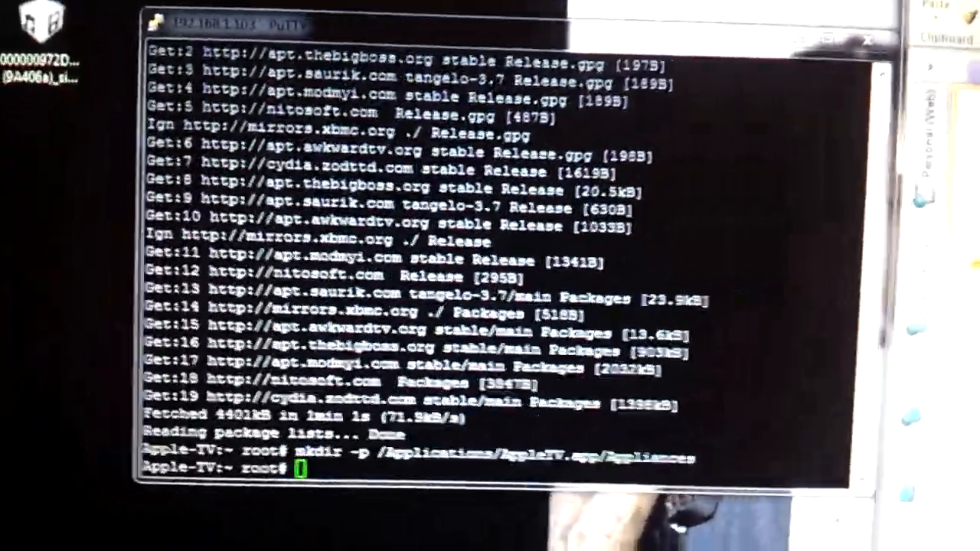
# Enter the command apt-get install org.xbmc.xbmc-atv2.
pyautogui.write('apt-get install org.xbmc.xbmc-atv2')
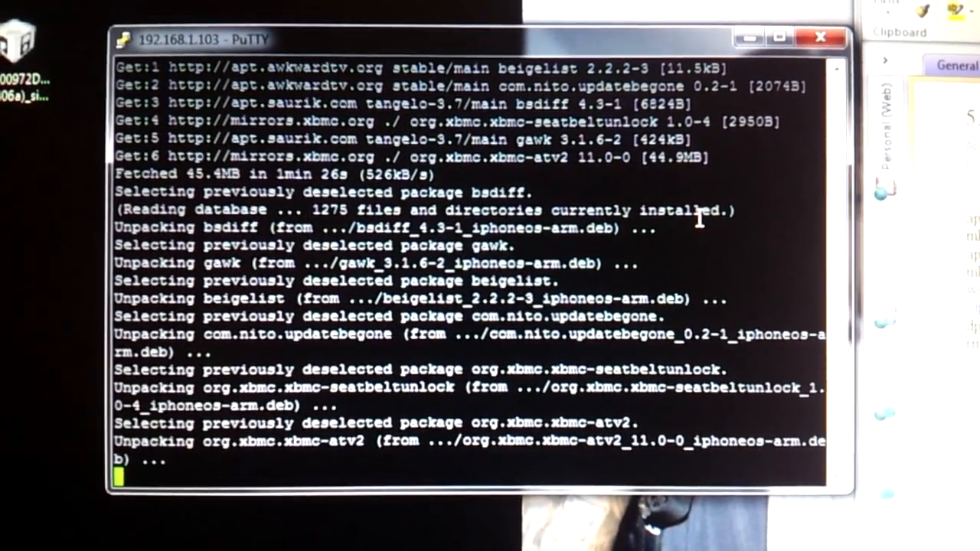
# Review the XBMC install output and enter mkdir -p /Applications/XBMC.frappliance.
pyautogui.scroll(-3)
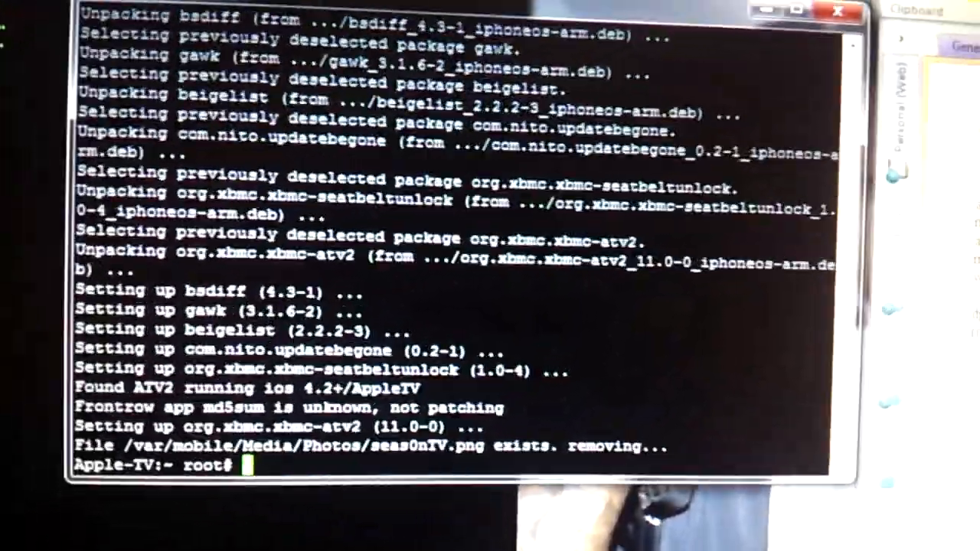
pyautogui.write('mkdir -p /Applications/XBMC.frappliance')
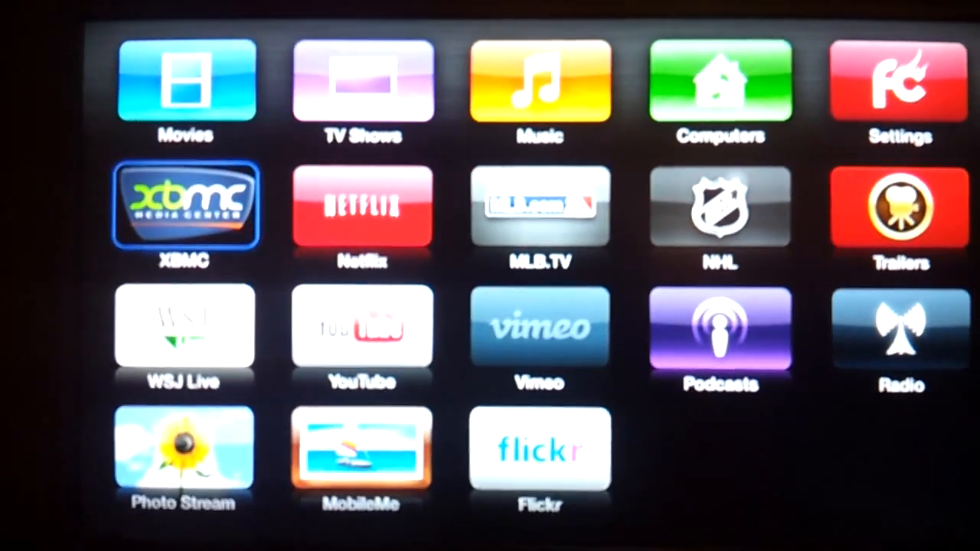
# Select the XBMC tile on the Apple TV home screen.
pyautogui.click(183, 205)
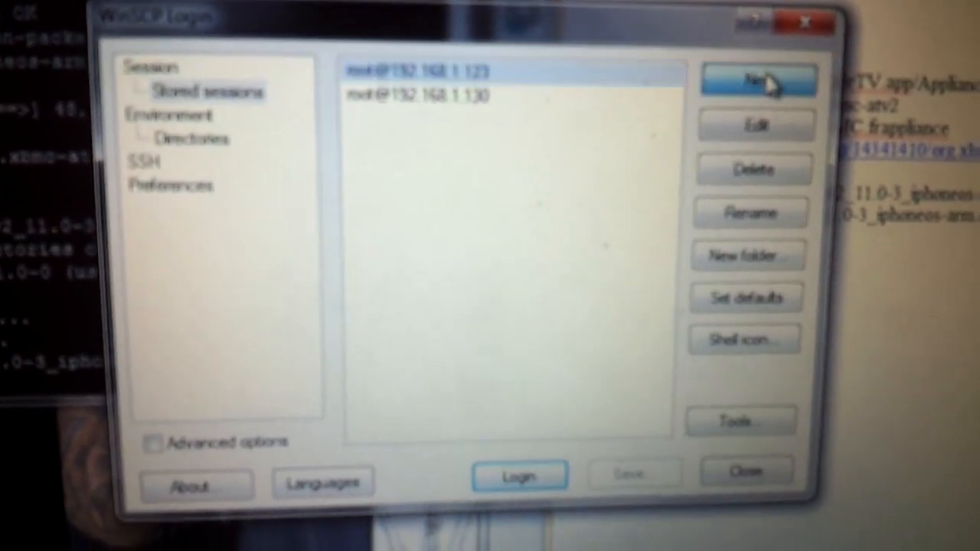
# Start a blank new session in the WinSCP Login dialog.
pyautogui.click(757, 79)
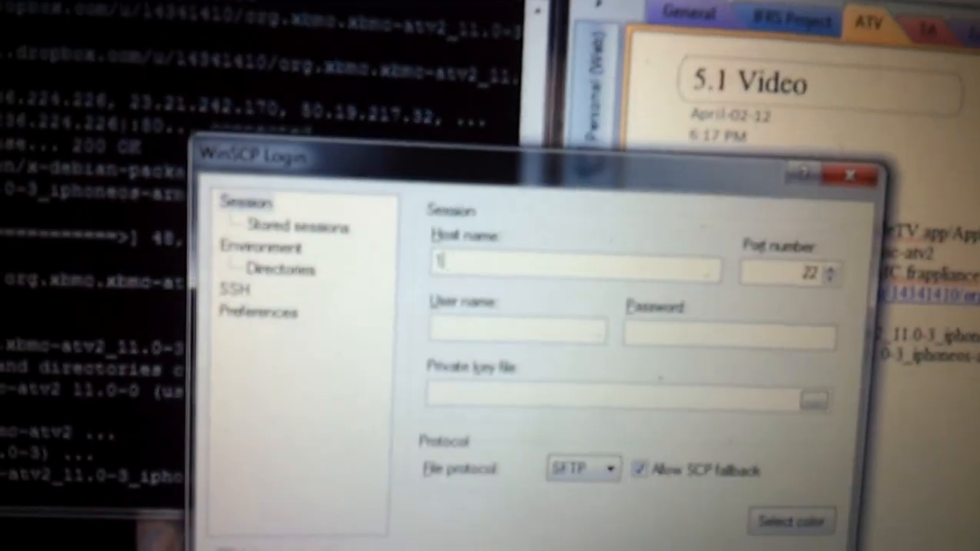
# Begin the session host name with the address 192.168.
pyautogui.write('192.168')
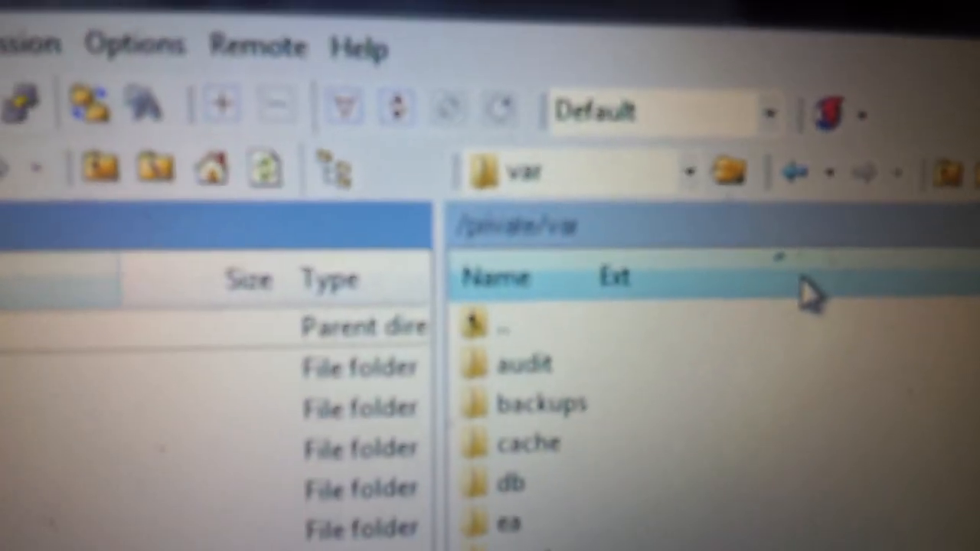
# Browse the remote pane from /private/var into mobile, then into Library.
pyautogui.scroll(-3)
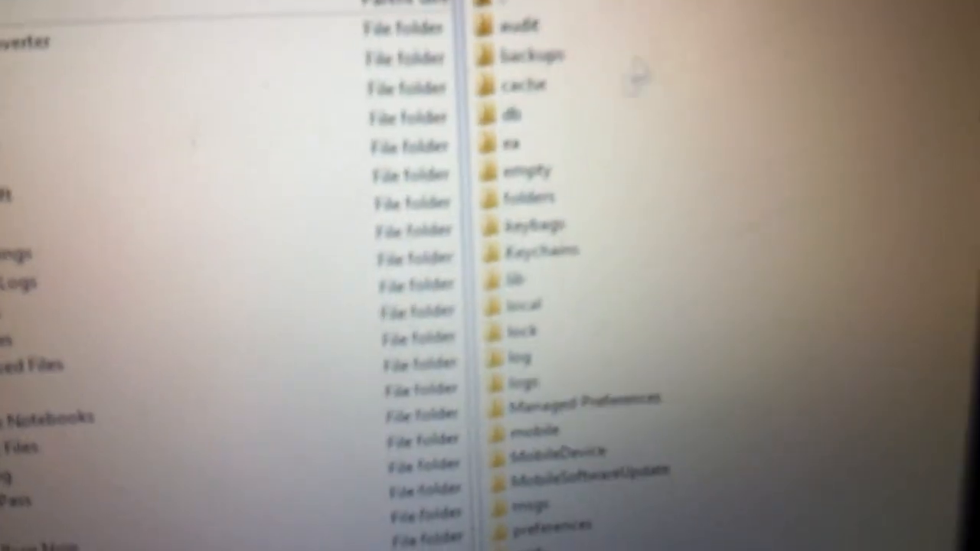
pyautogui.click(536, 413)
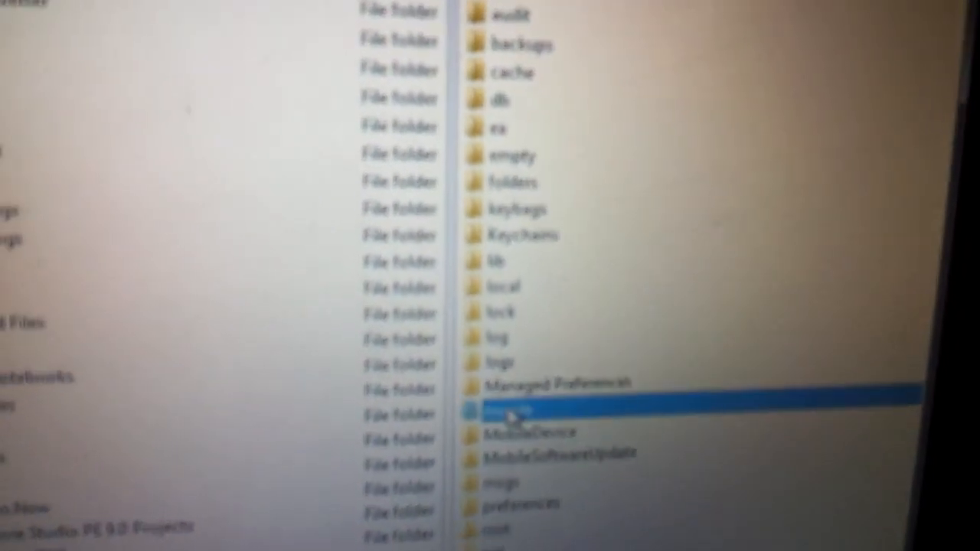
pyautogui.doubleClick(521, 411)
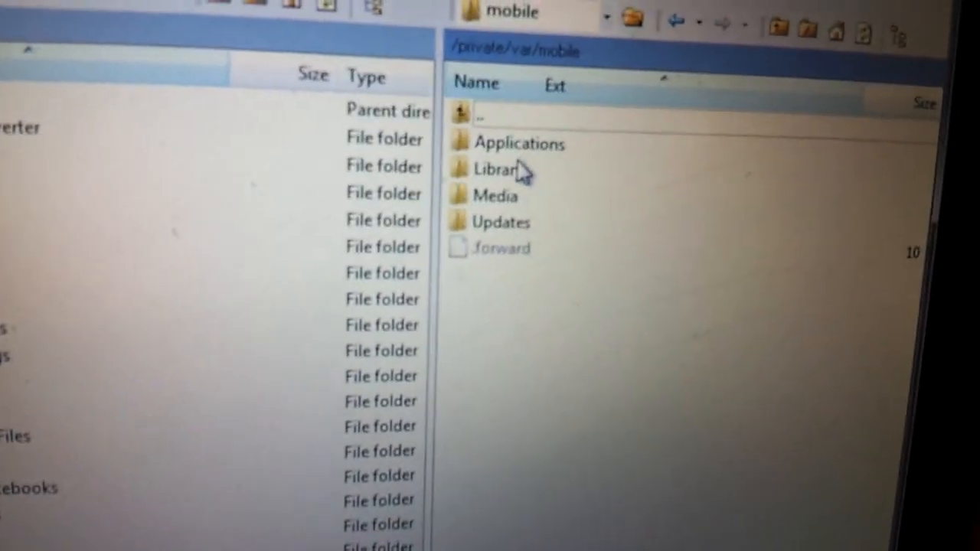
pyautogui.doubleClick(494, 169)
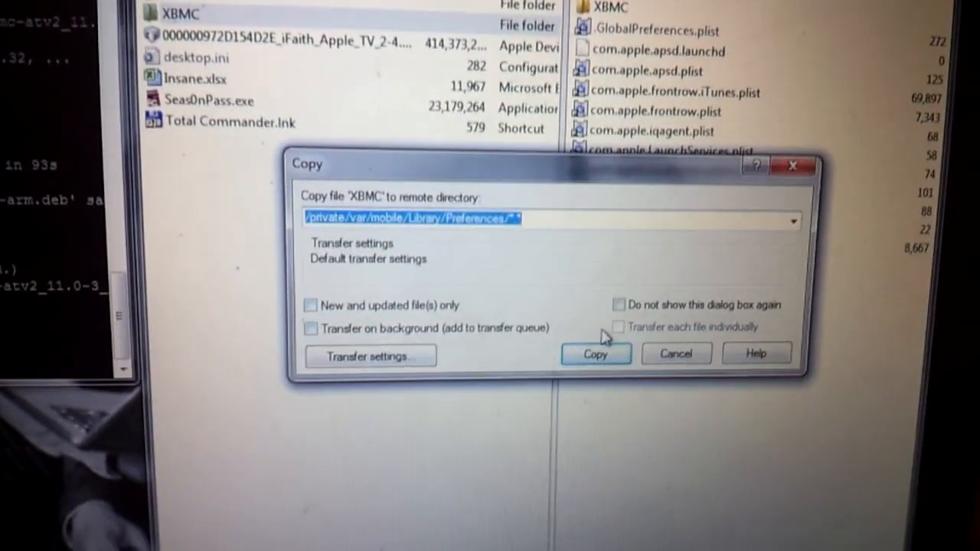
# Confirm copying the XBMC folder into /private/var/mobile/Library/Preferences.
pyautogui.click(596, 354)
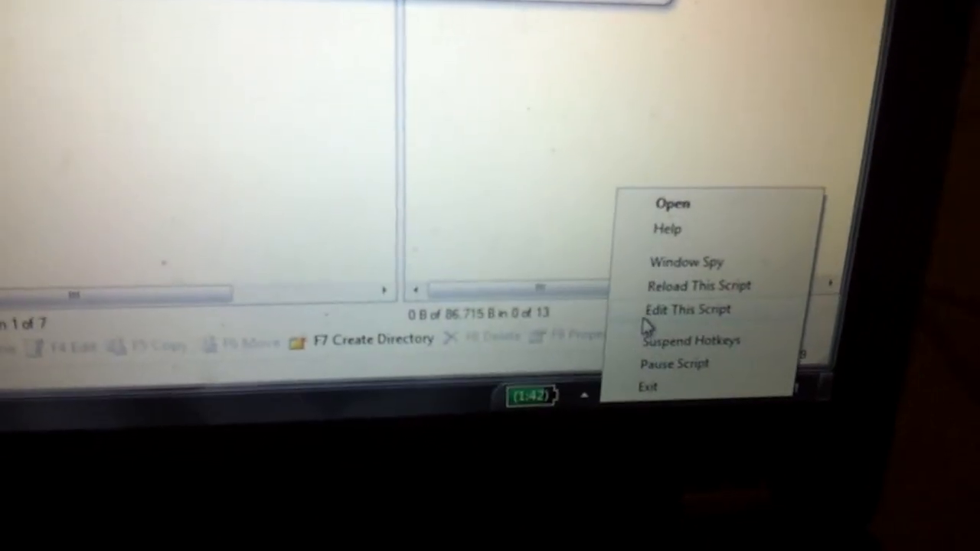
# Choose an item from the AutoHotkey script's tray menu.
pyautogui.click(687, 310)
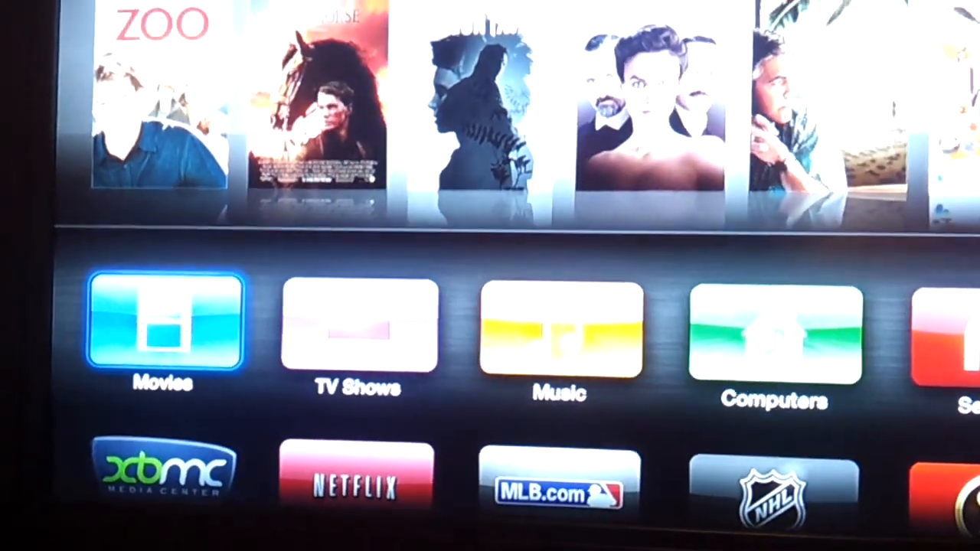
# Scroll the Apple TV home screen down to highlight the XBMC tile.
pyautogui.scroll(-3)
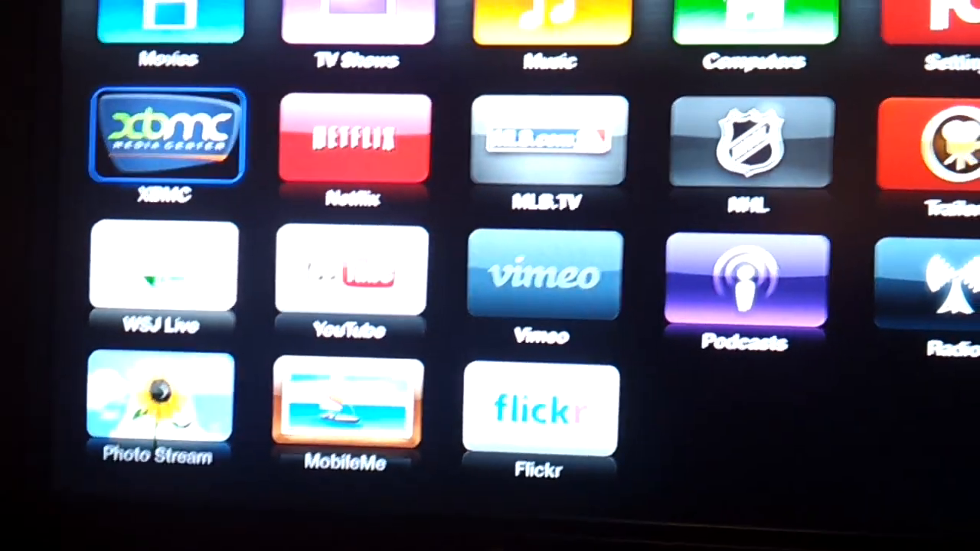